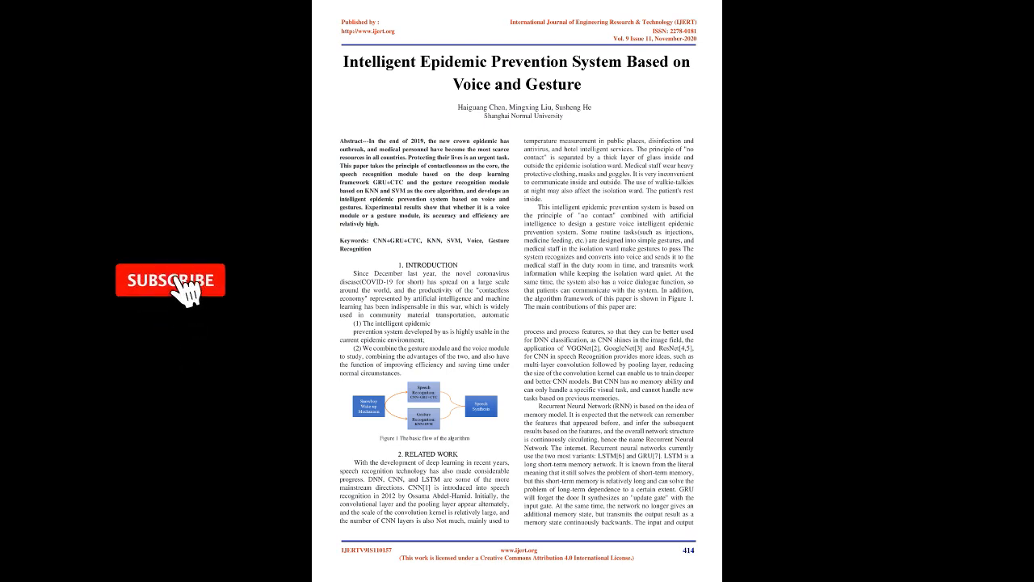
pyautogui.click(170, 280)
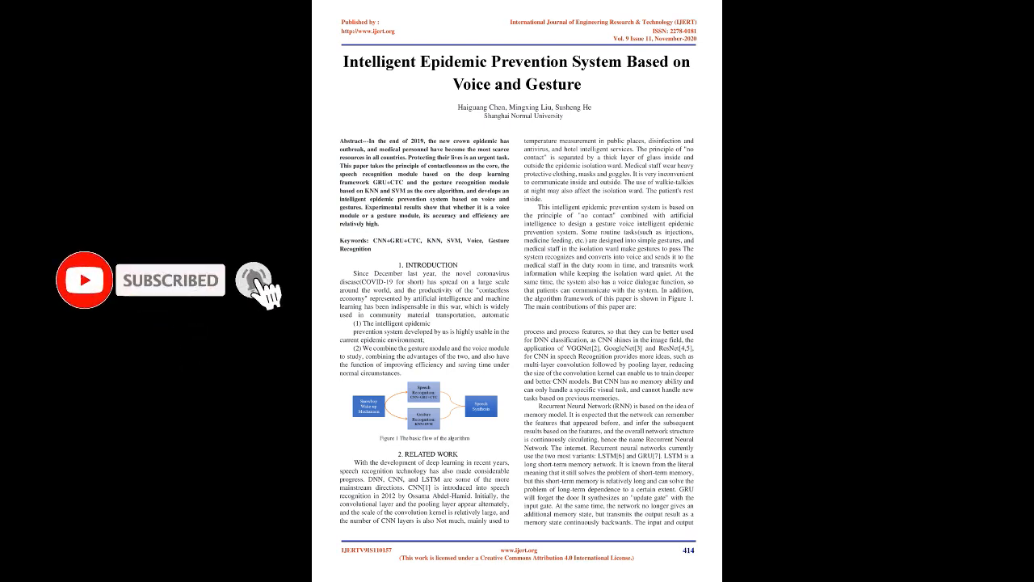